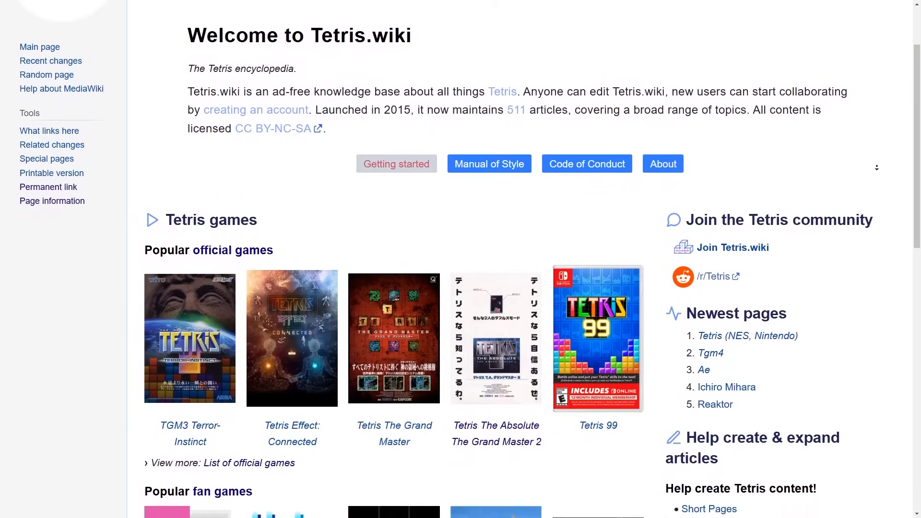
Scroll Tetris.wiki down through the Guideline rules to the Hold section and piece colors
{"action": "scroll", "scroll_direction": "down", "scroll_amount": 3}
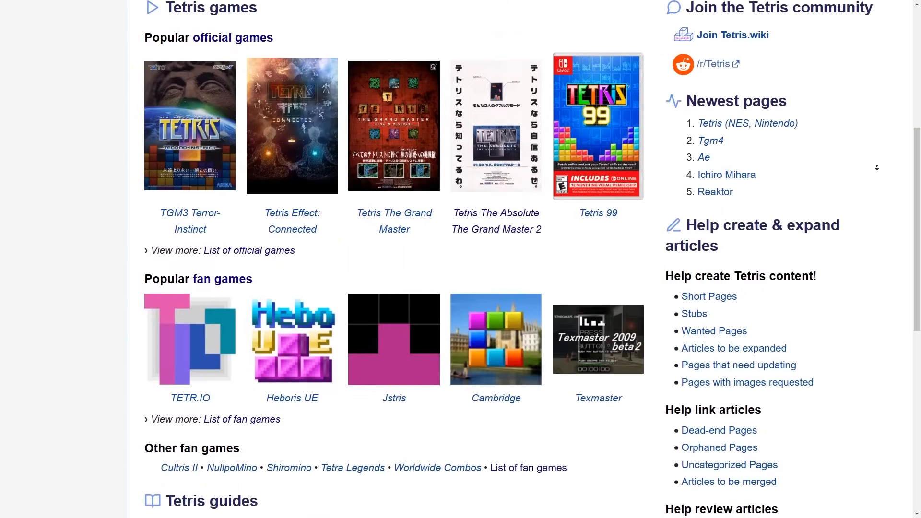
{"action": "scroll", "scroll_direction": "down", "scroll_amount": 3}
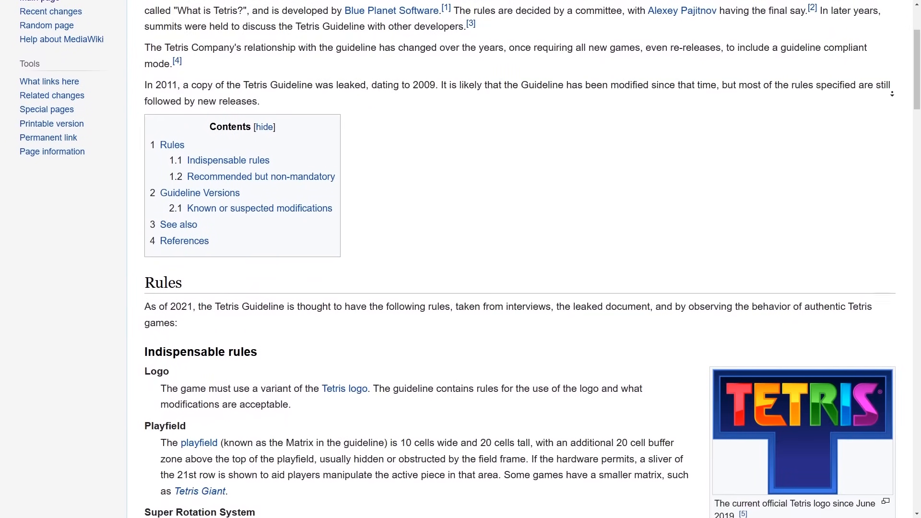
{"action": "scroll", "scroll_direction": "down", "scroll_amount": 3}
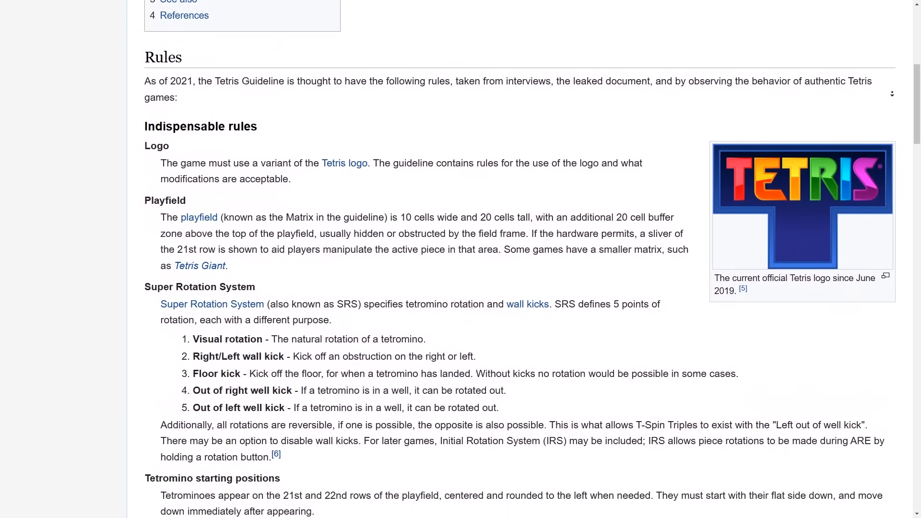
{"action": "scroll", "scroll_direction": "down", "scroll_amount": 3}
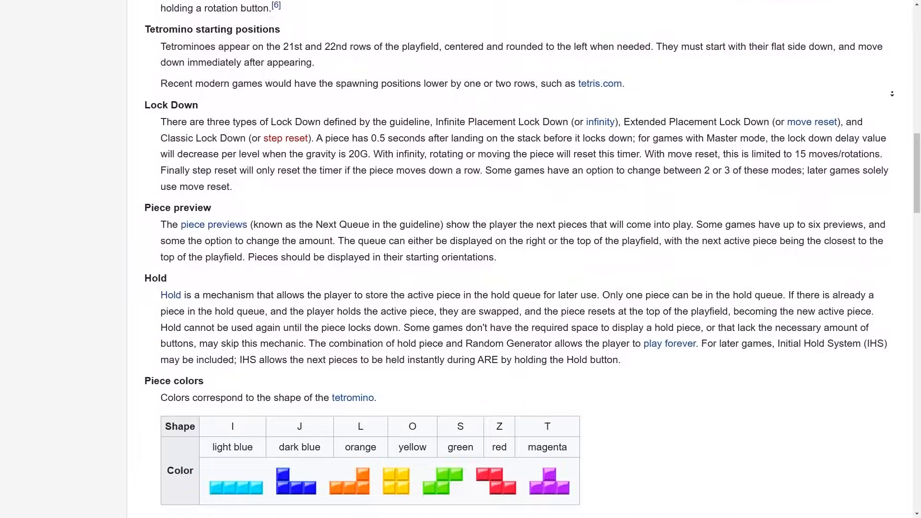
{"action": "scroll", "scroll_direction": "down", "scroll_amount": 3}
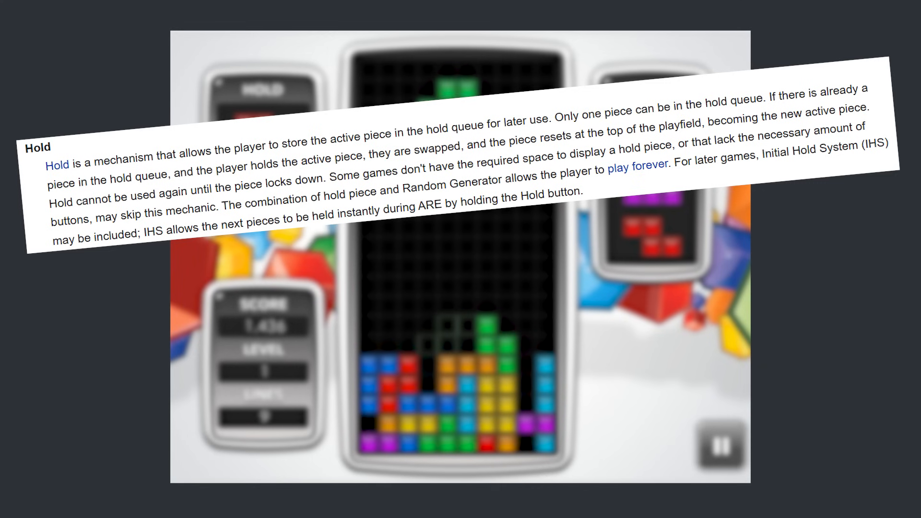
{"action": "scroll", "scroll_direction": "down", "scroll_amount": 3}
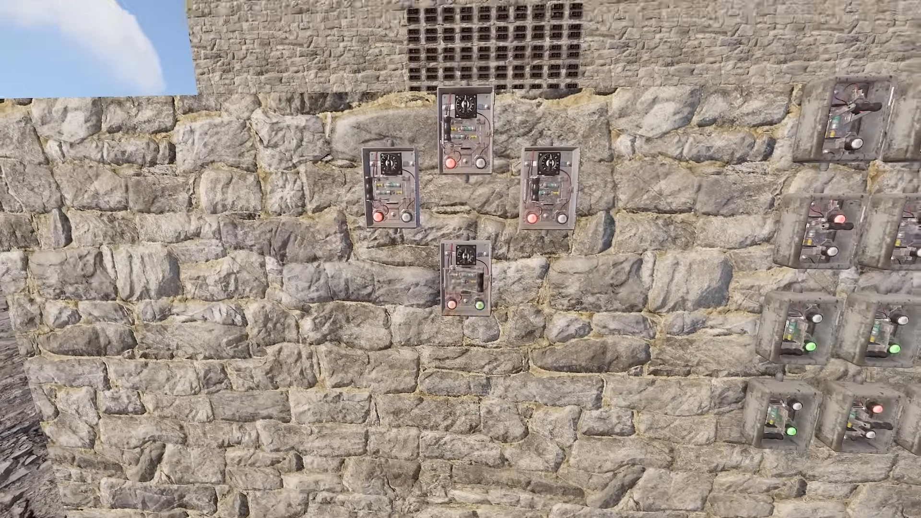
{"action": "mouse_move", "coordinate": [460, 259]}
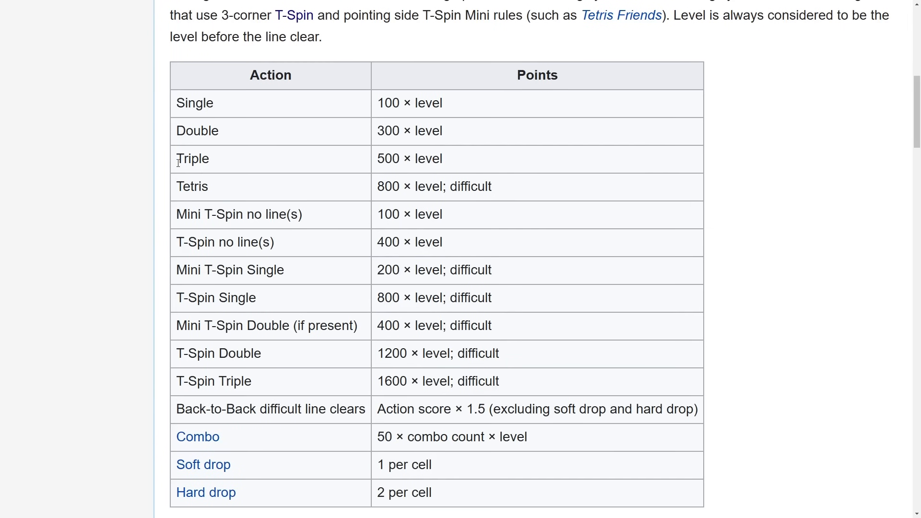
{"action": "left_click_drag", "start_coordinate": [176, 215], "coordinate": [497, 298]}
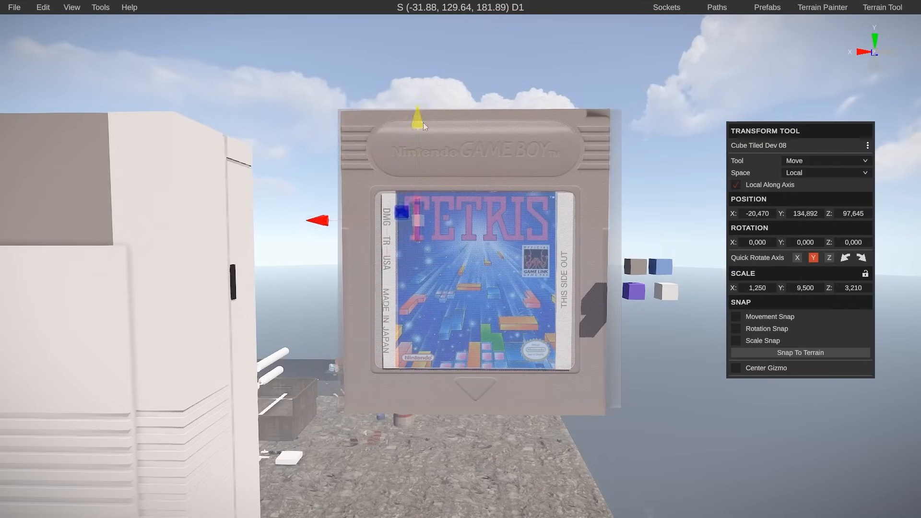
Duplicate the selected cartridge block piece with Ctrl+D
{"action": "key", "text": "ctrl+d"}
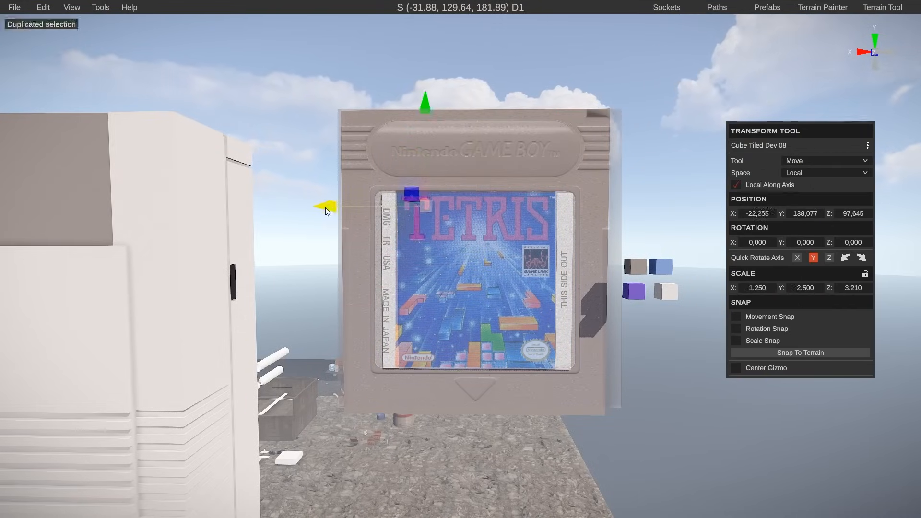